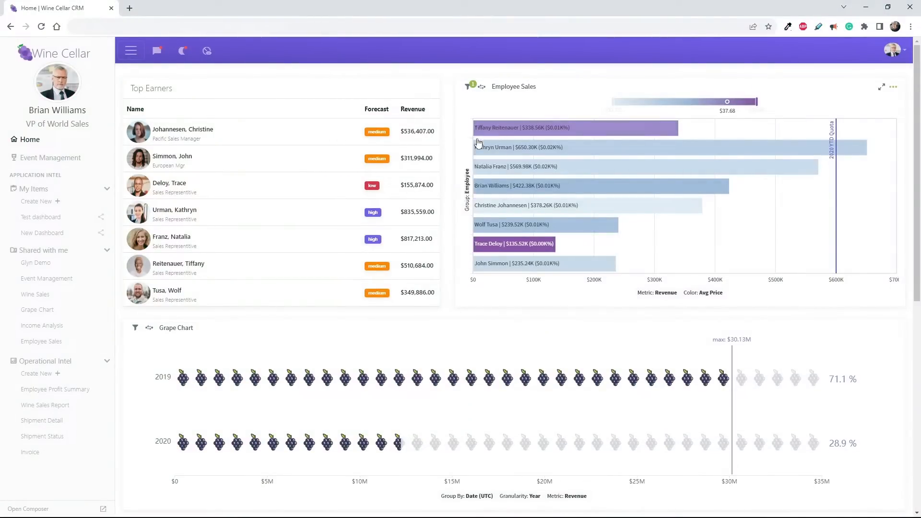
Bring the Variety, Sales by Country and Revenue Trending charts into view and summon a chart's context menu.
scroll("down", 3)
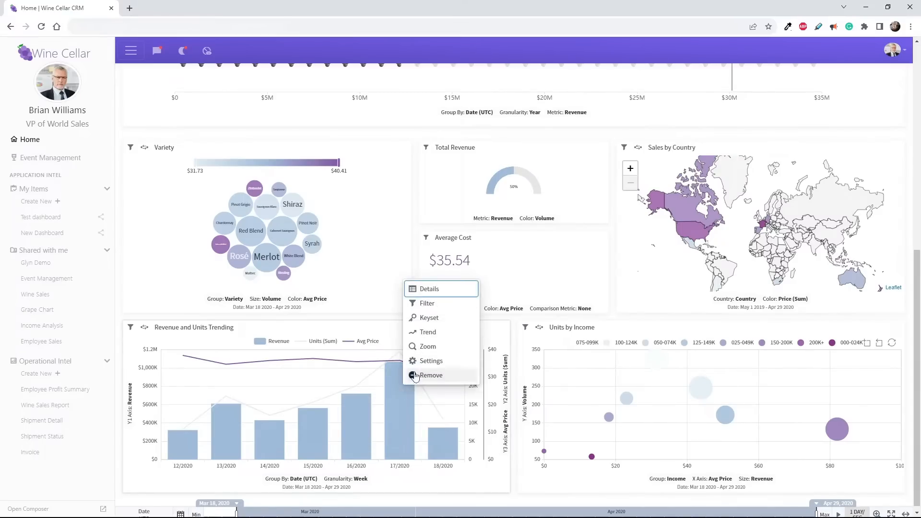
left_click(427, 347)
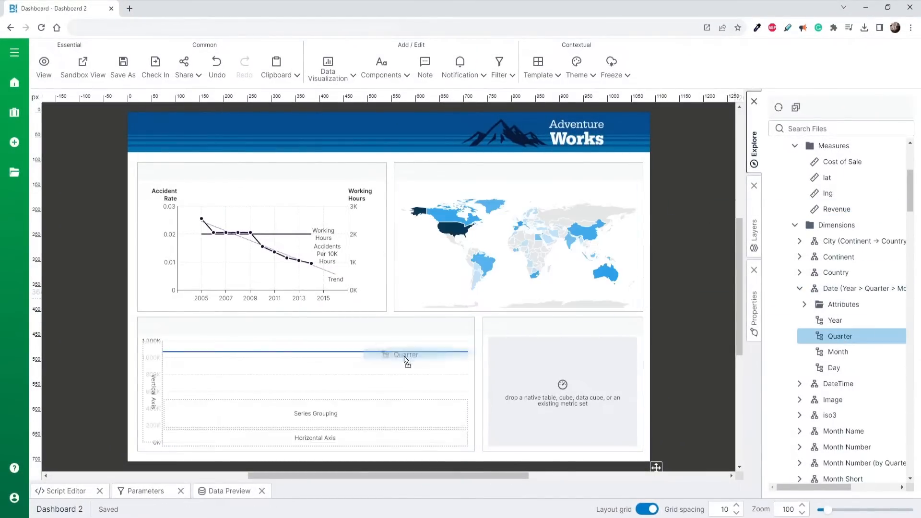
Plot the new line chart by Quarter on its horizontal axis, then deselect it.
left_click(405, 354)
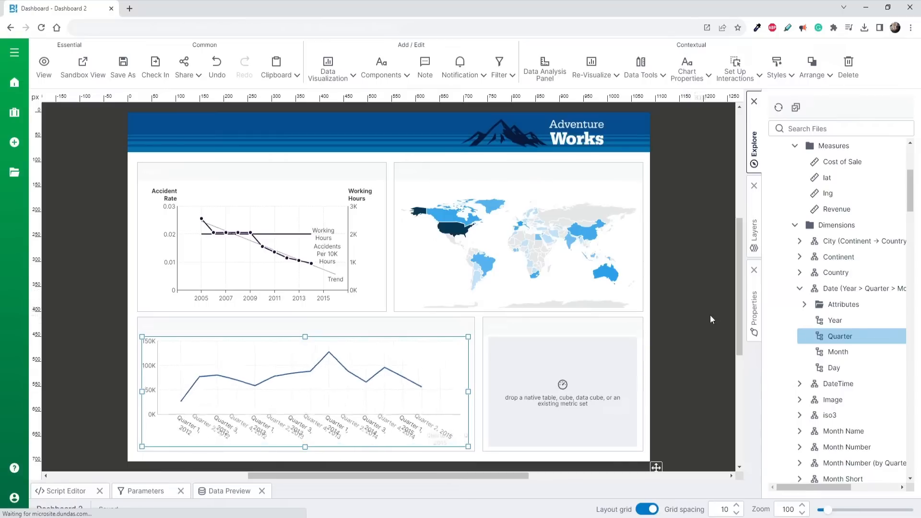
left_click(839, 208)
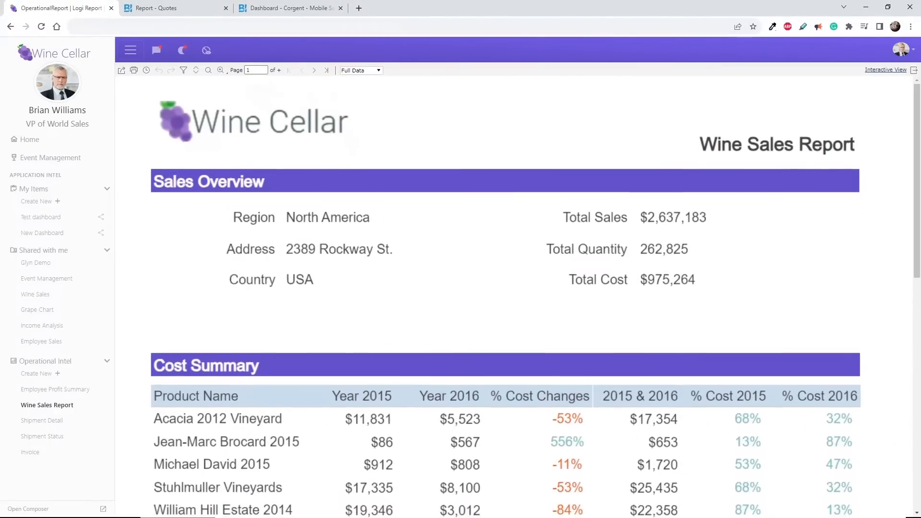
Review the Quotes report's order line items and totals, then return to the Wine Sales tab.
left_click(164, 8)
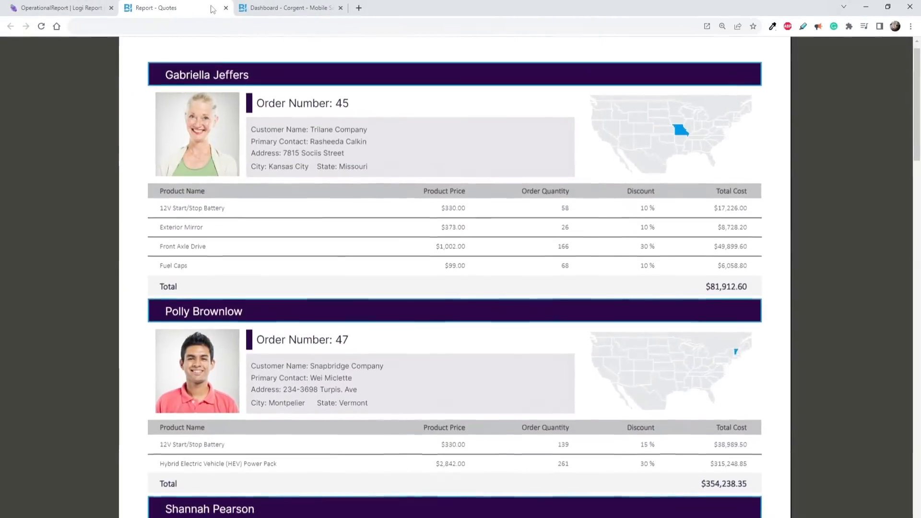
scroll("down", 3)
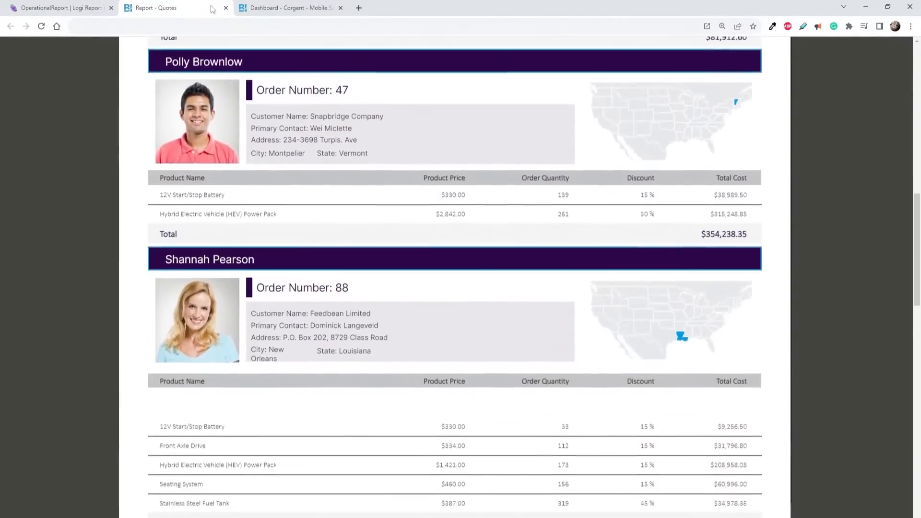
left_click(288, 8)
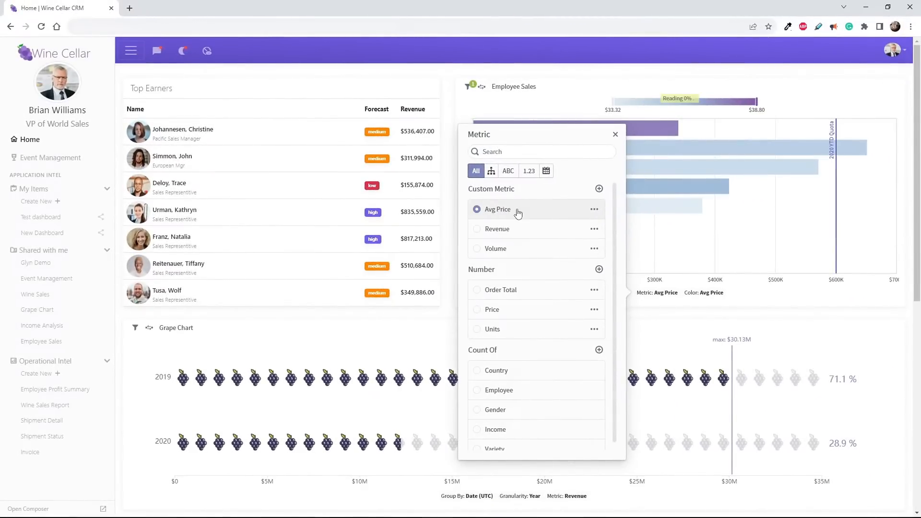
Measure Employee Sales by Avg Price instead of Revenue and reach for the axis Group selector.
left_click(467, 188)
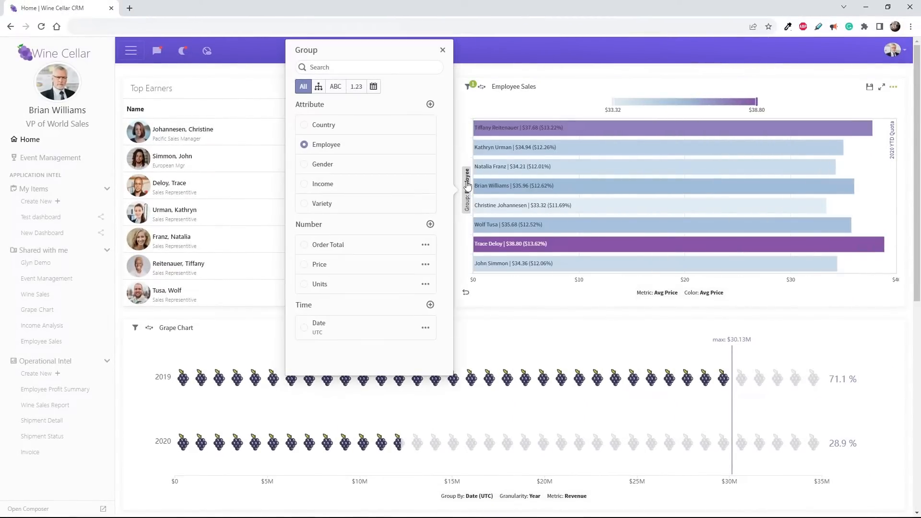
left_click(323, 125)
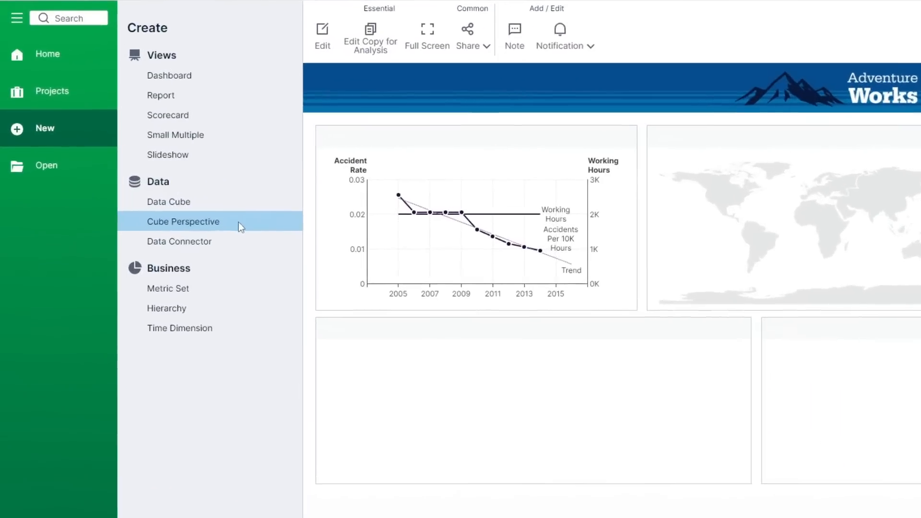
Start a new Data Connector with Microsoft SQL Server Database as the data provider.
left_click(180, 242)
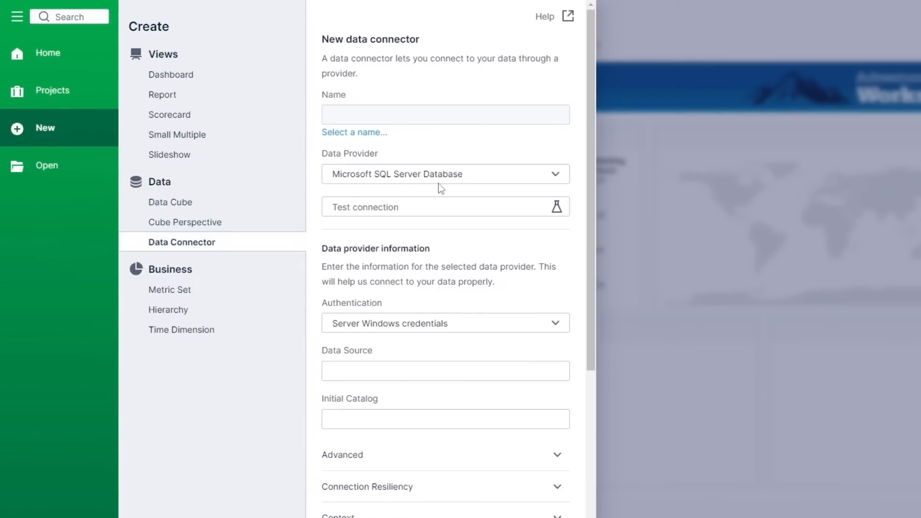
left_click(433, 174)
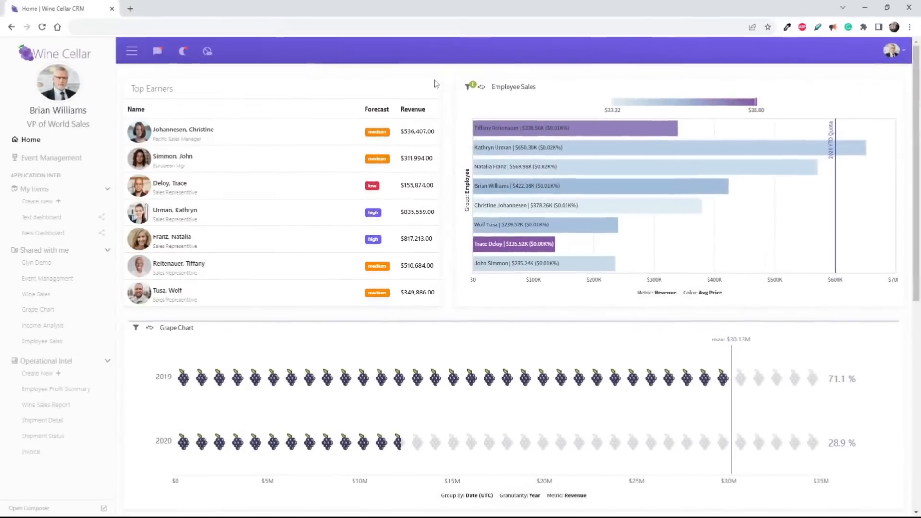
Return to the Wine Cellar CRM home dashboard via the top-bar icon.
left_click(184, 50)
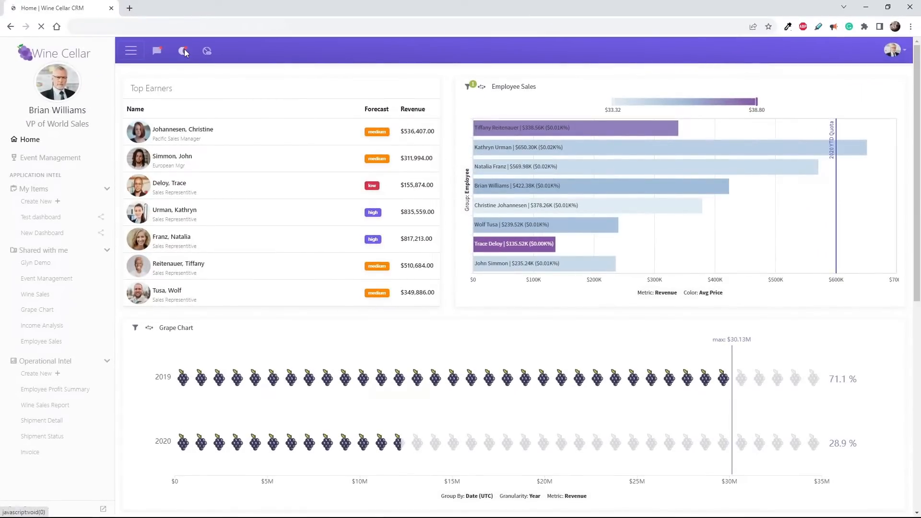